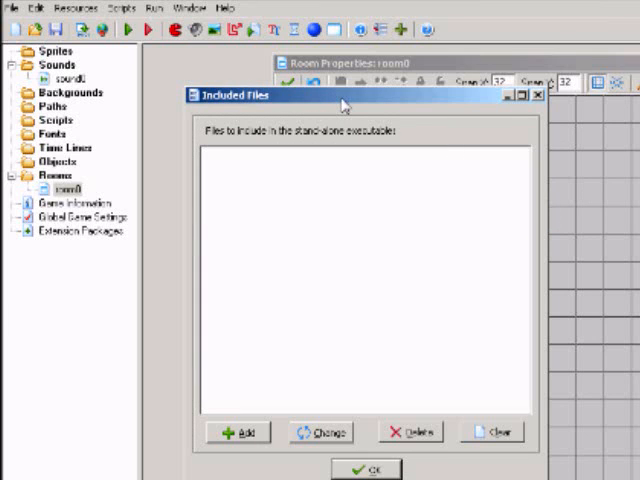
pyautogui.moveTo(372, 223)
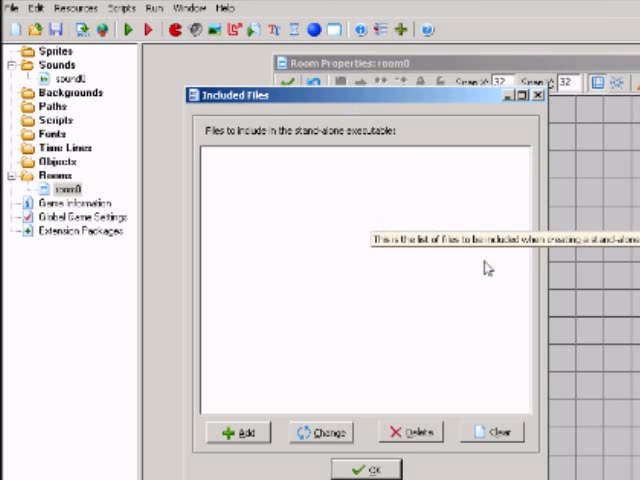
# Confirm the Included Files list with no files added for the stand-alone executable.
pyautogui.click(238, 432)
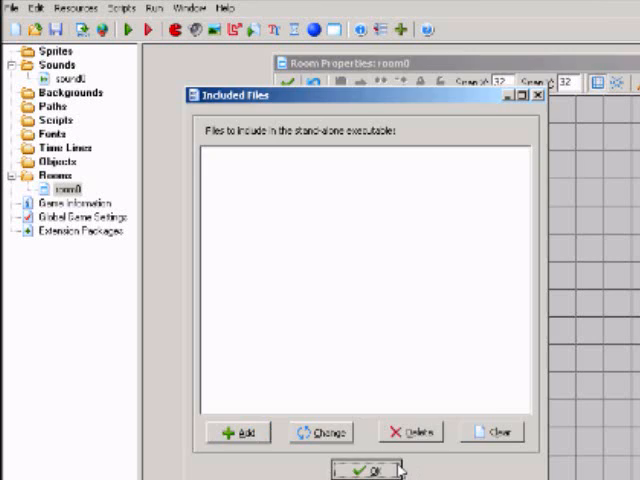
pyautogui.click(369, 470)
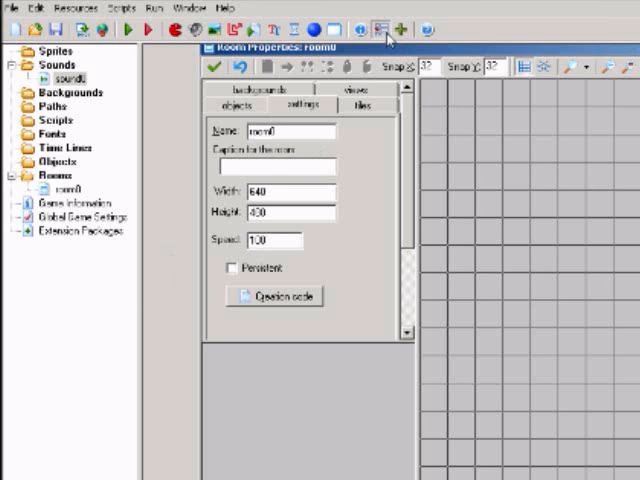
pyautogui.moveTo(378, 27)
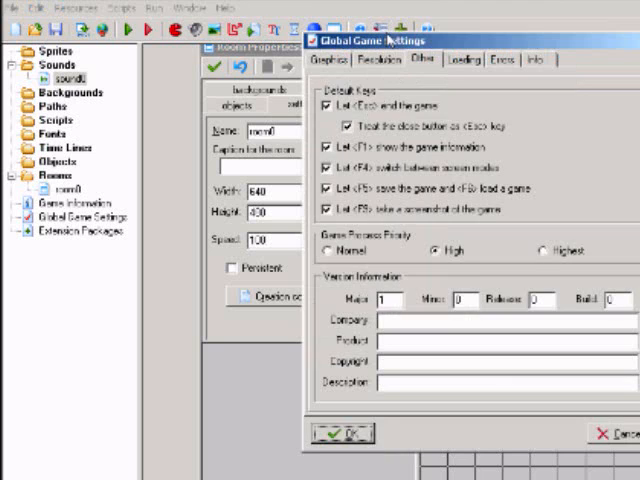
pyautogui.moveTo(425, 192)
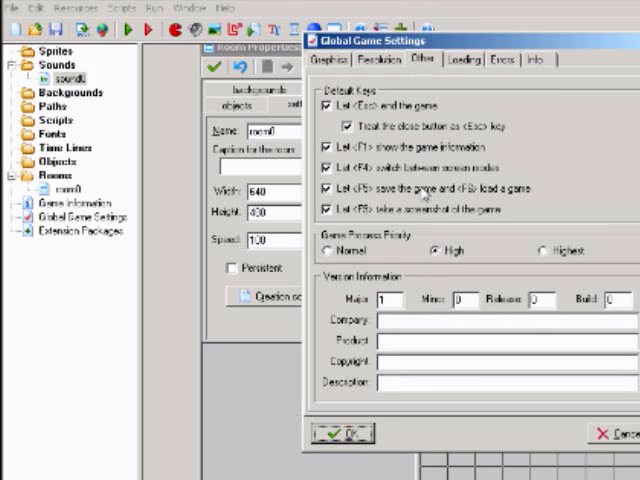
pyautogui.moveTo(345, 245)
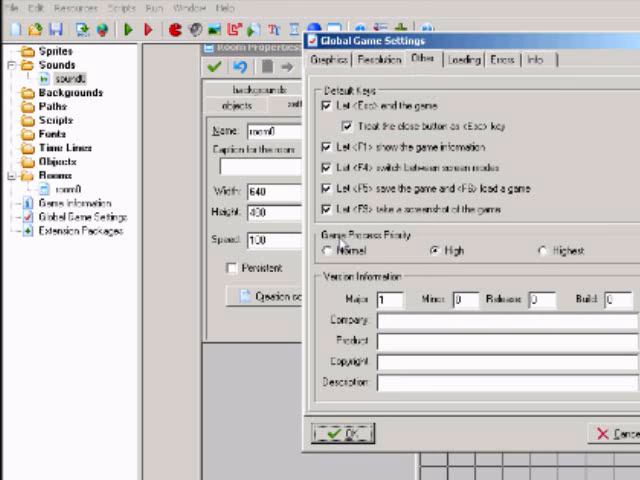
pyautogui.moveTo(433, 251)
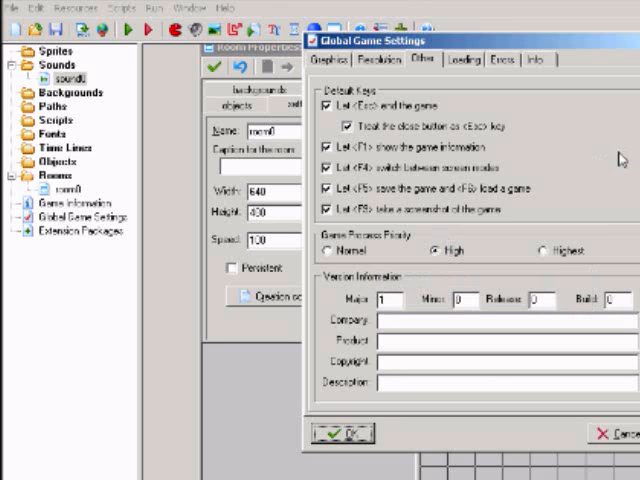
pyautogui.moveTo(600, 163)
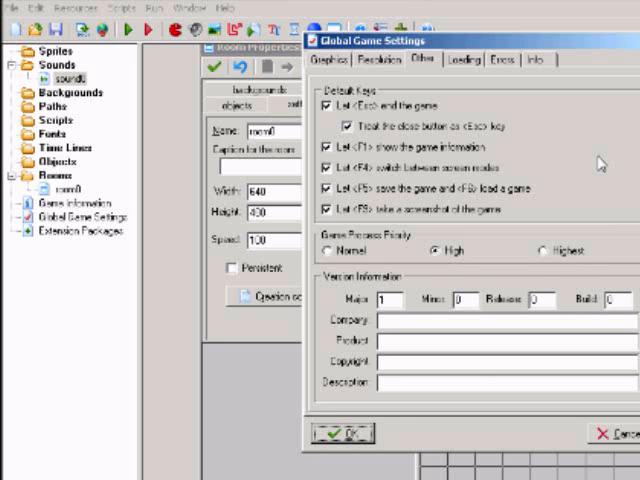
pyautogui.moveTo(483, 237)
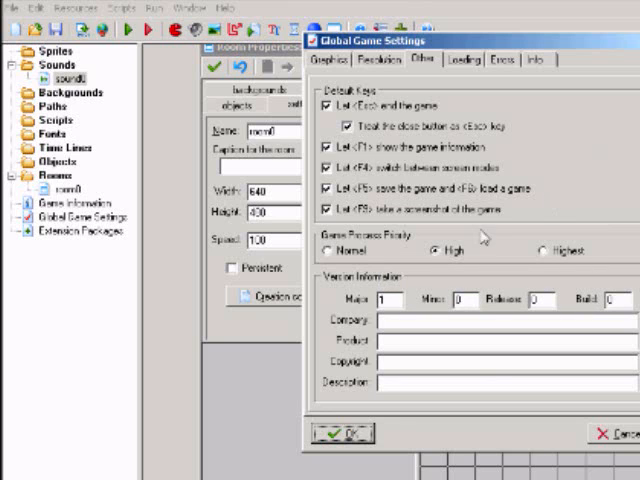
pyautogui.moveTo(477, 225)
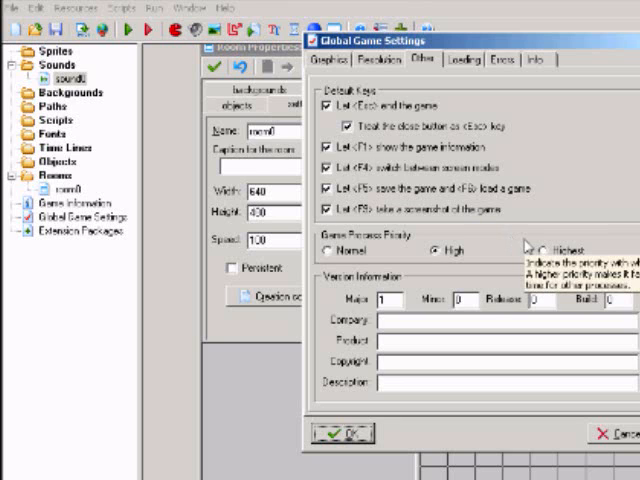
pyautogui.moveTo(610, 178)
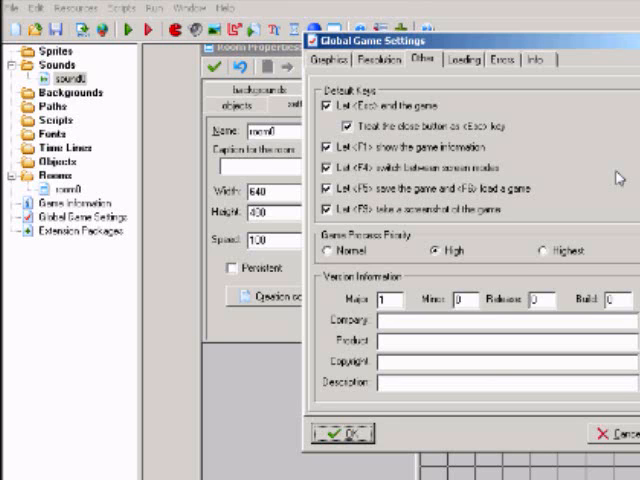
pyautogui.moveTo(438, 251)
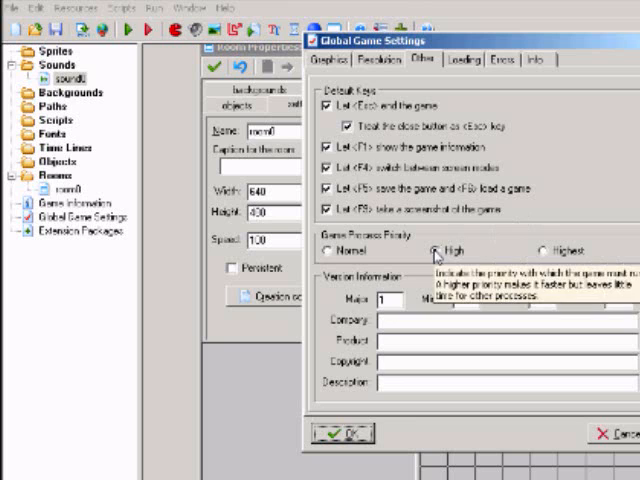